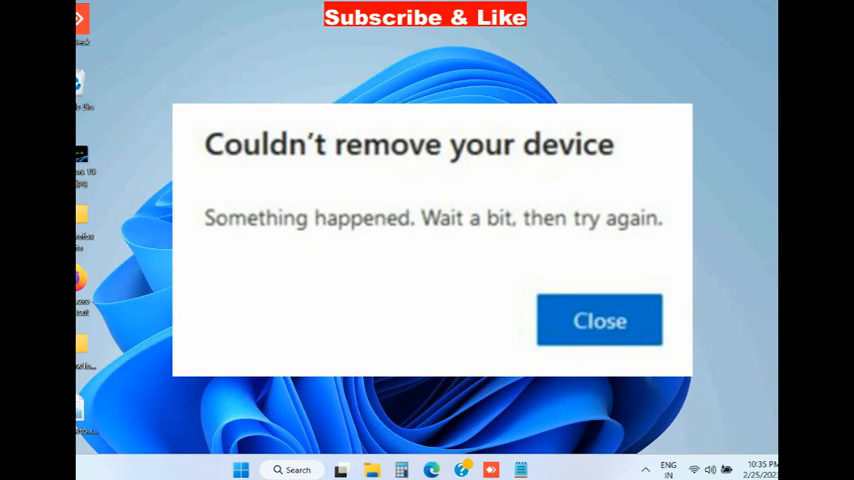
mouse_move(298, 470)
text(credential Manager)
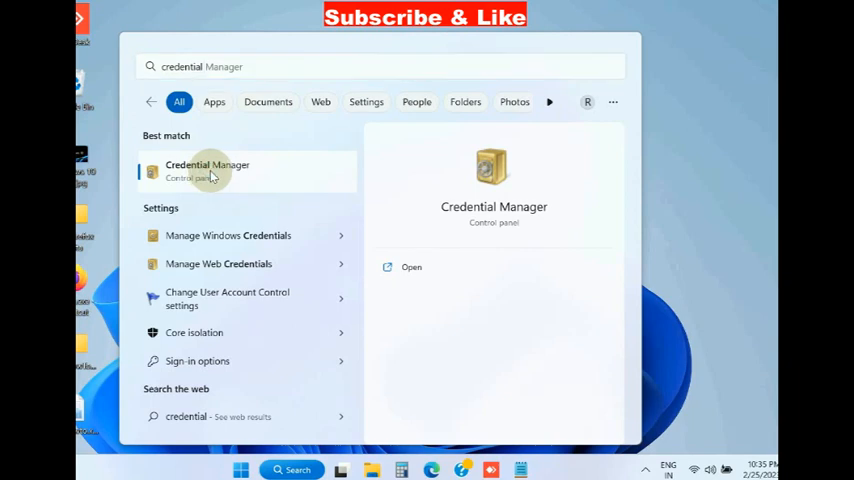
Step: Open Credential Manager's Windows Credentials and expand the MicrosoftAccount generic credential's details
click(207, 170)
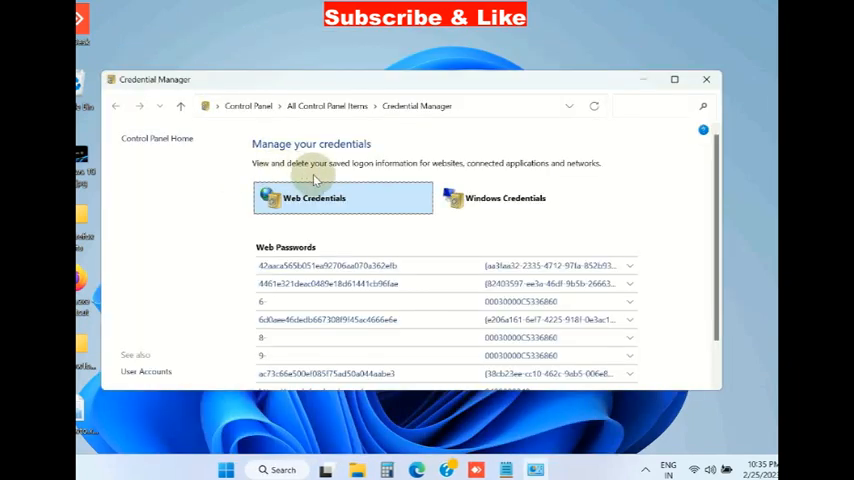
mouse_move(335, 251)
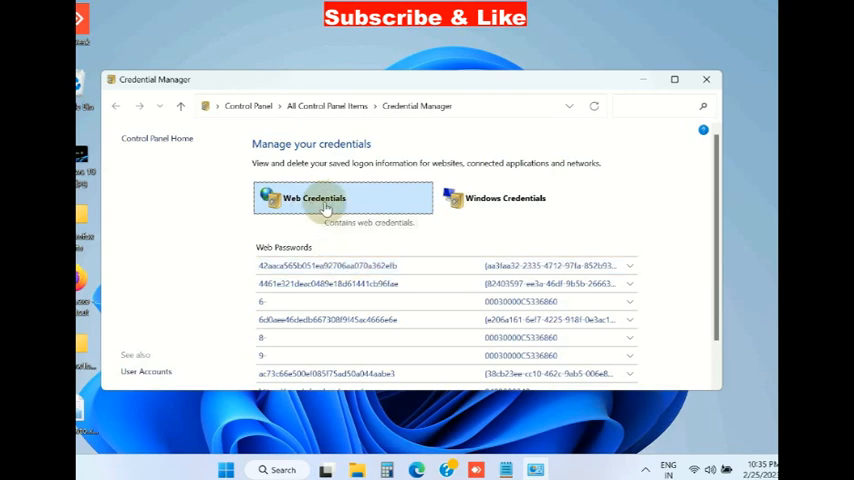
mouse_move(494, 207)
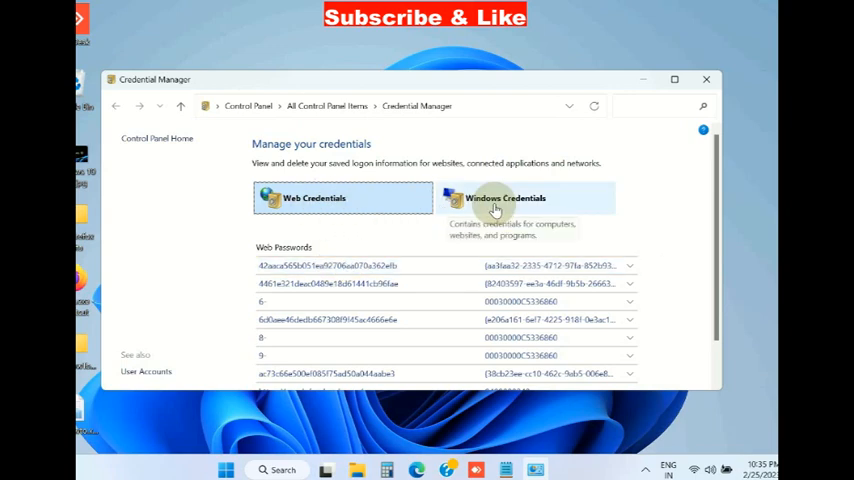
click(497, 198)
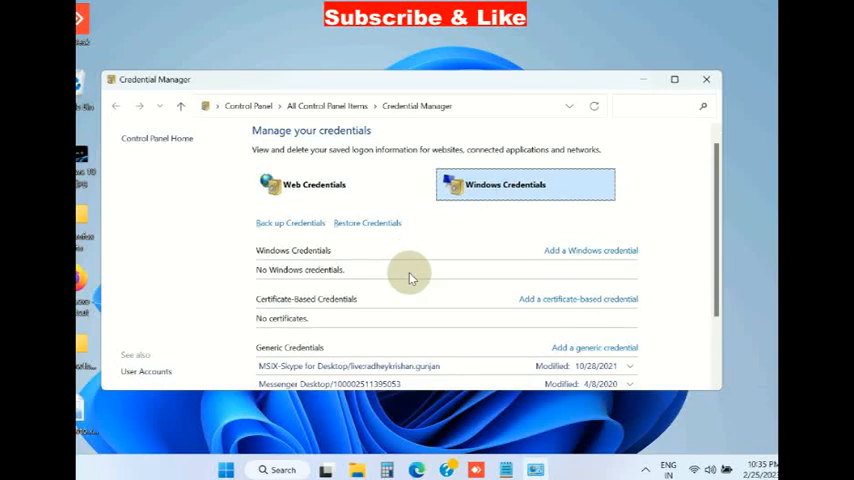
scroll(down, 3)
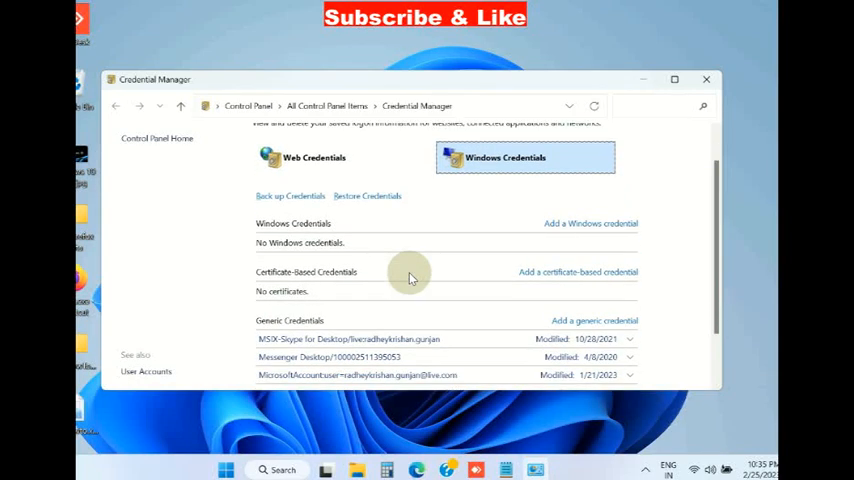
scroll(down, 3)
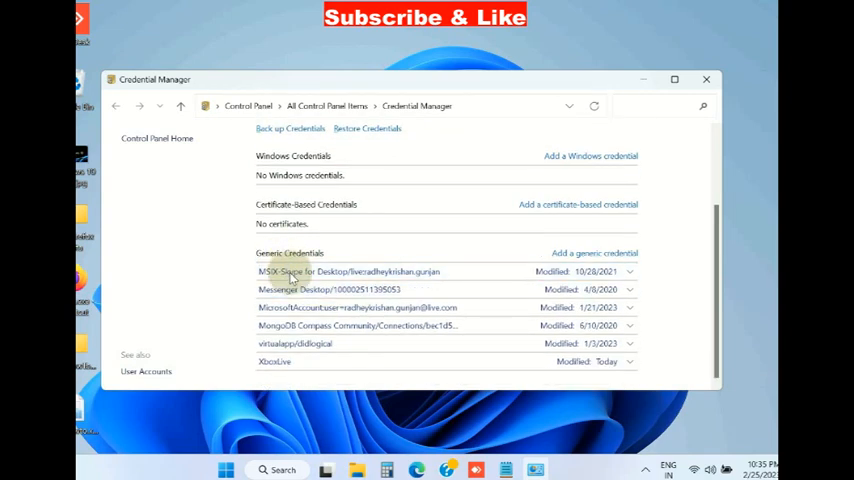
click(357, 307)
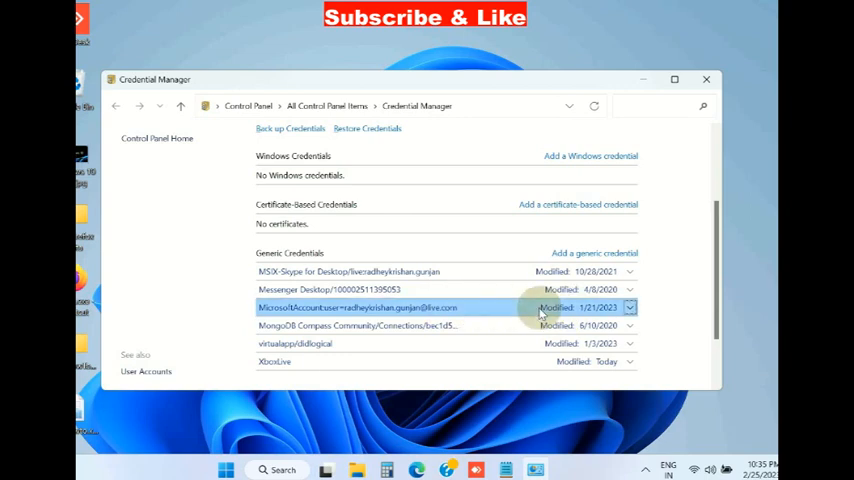
click(629, 307)
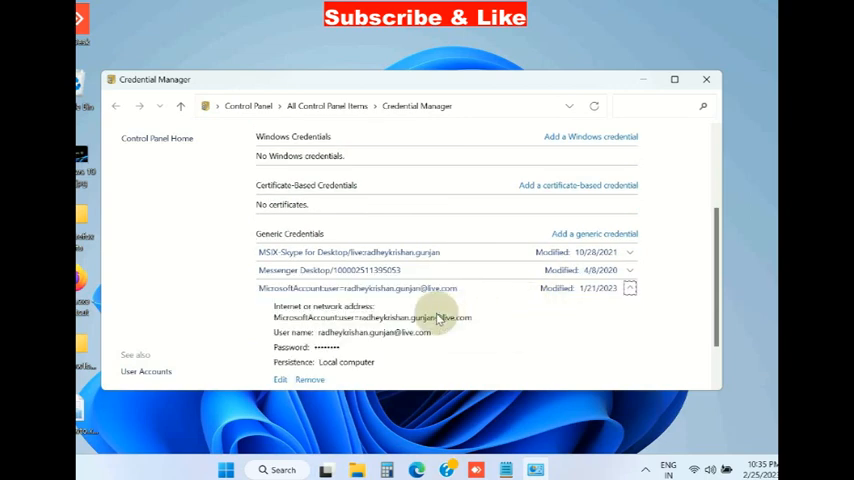
scroll(down, 3)
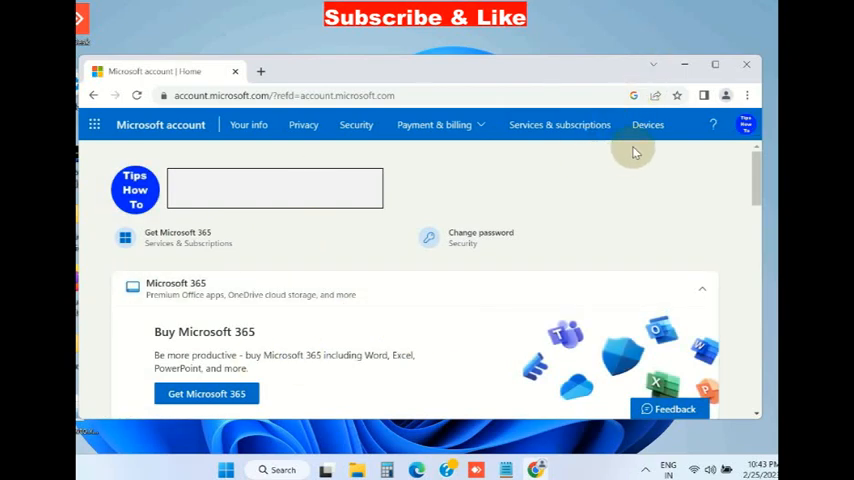
Step: Open the account's Devices page and scroll to LAPTOP-EB6G0UE9's Related links
click(647, 124)
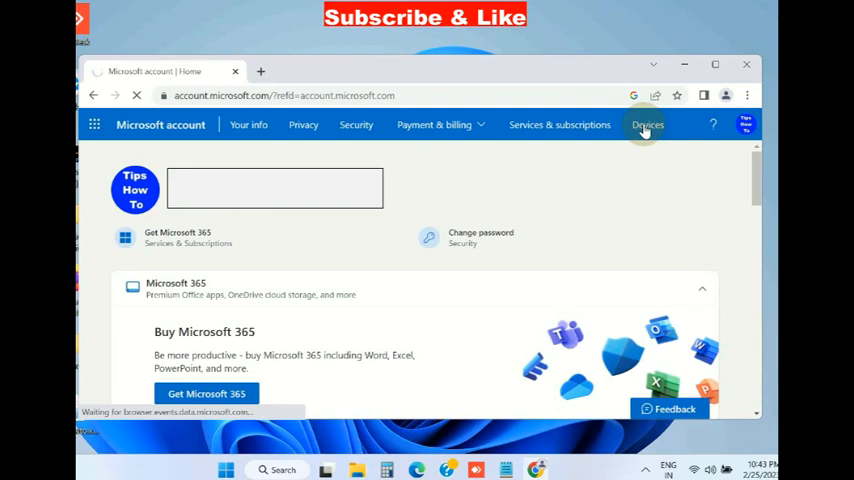
click(647, 124)
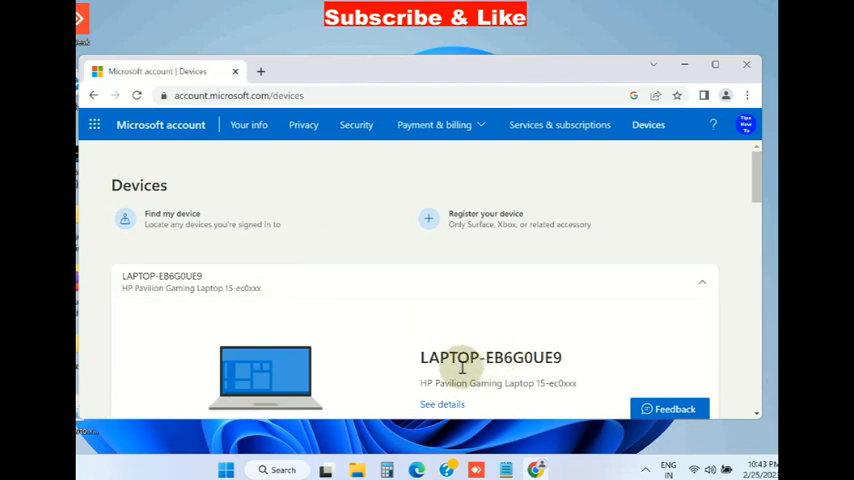
scroll(down, 3)
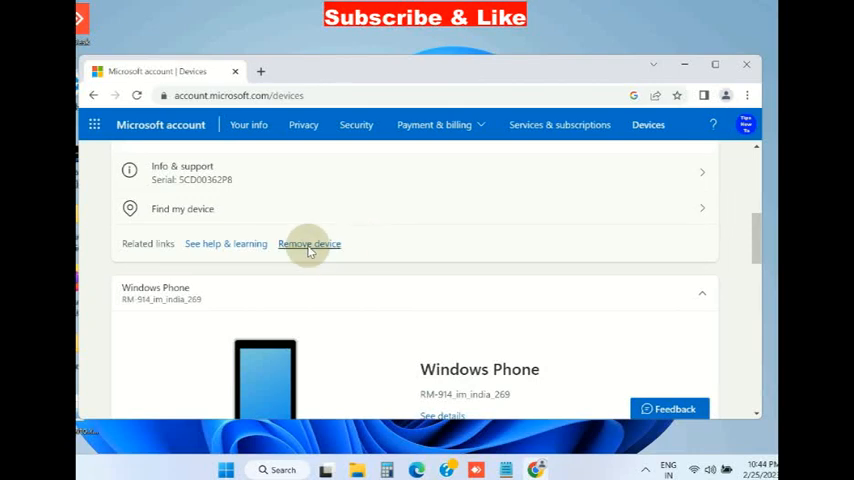
Step: Remove LAPTOP-EB6G0UE9, ticking 'I'm ready to remove this device' and confirming Remove
click(309, 243)
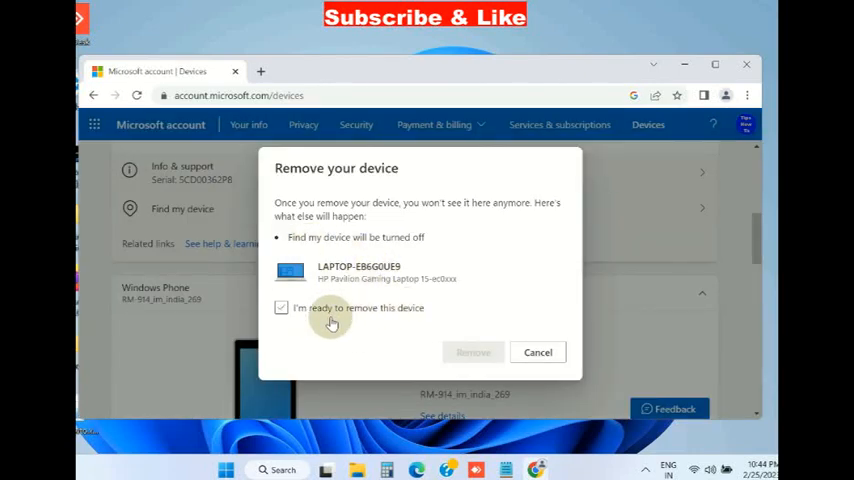
click(281, 308)
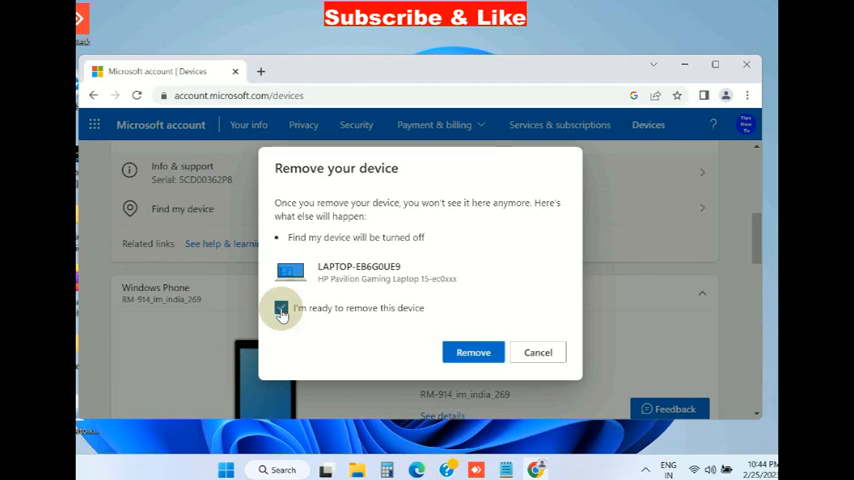
click(281, 308)
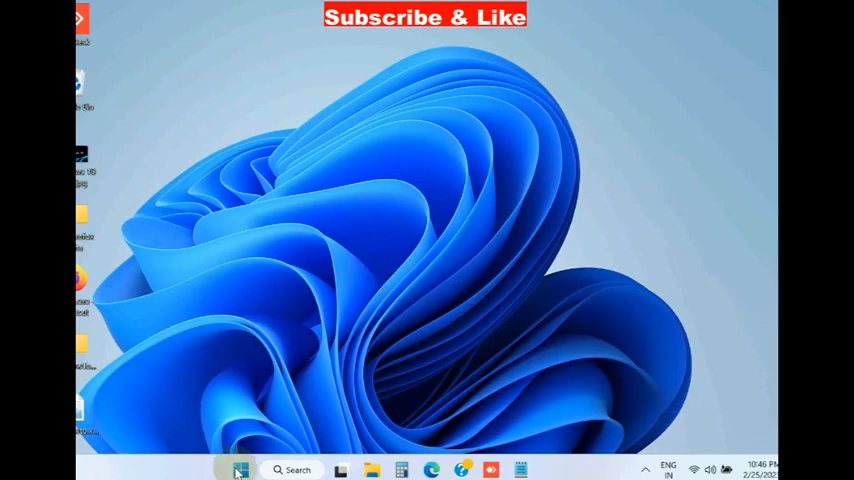
Step: Open Settings from the quick links menu and go to Accounts > Your info
right_click(237, 469)
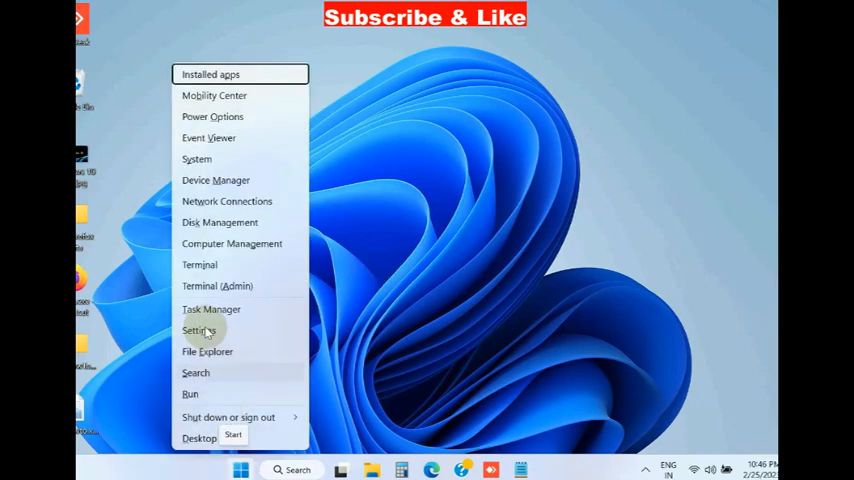
click(200, 330)
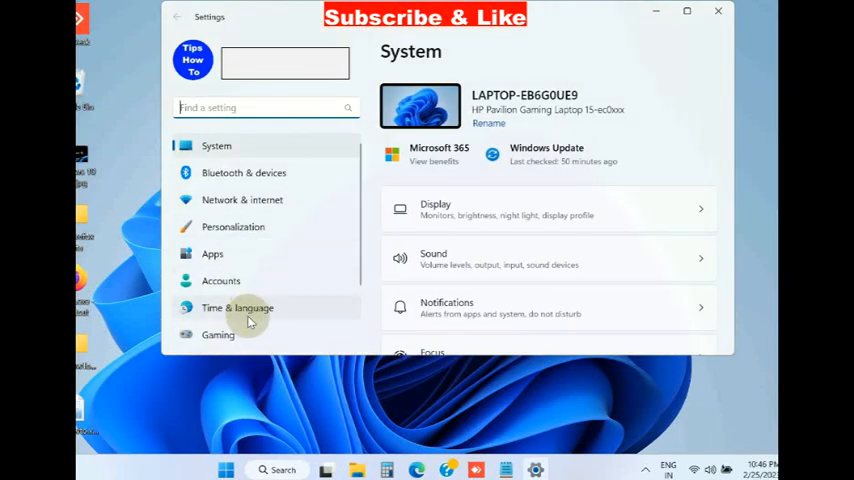
mouse_move(221, 281)
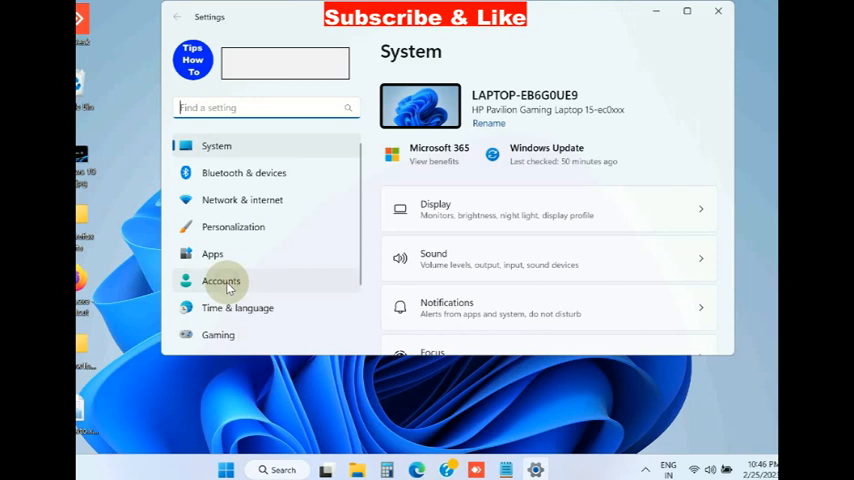
click(221, 281)
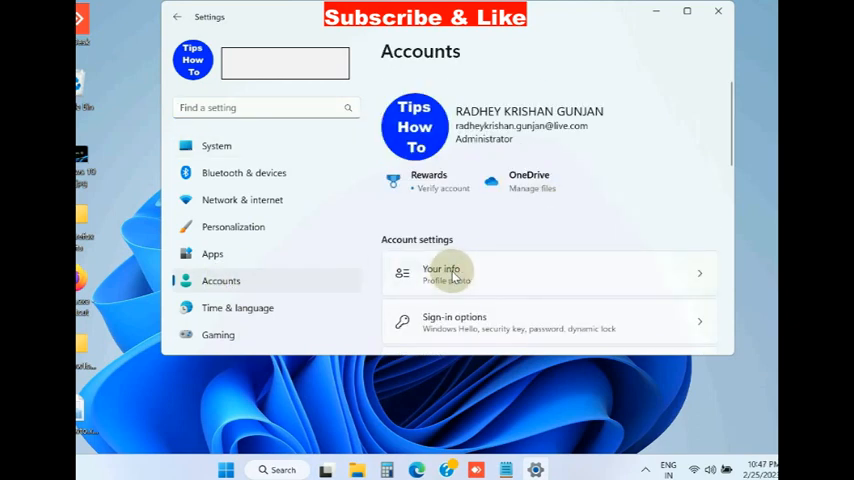
click(441, 273)
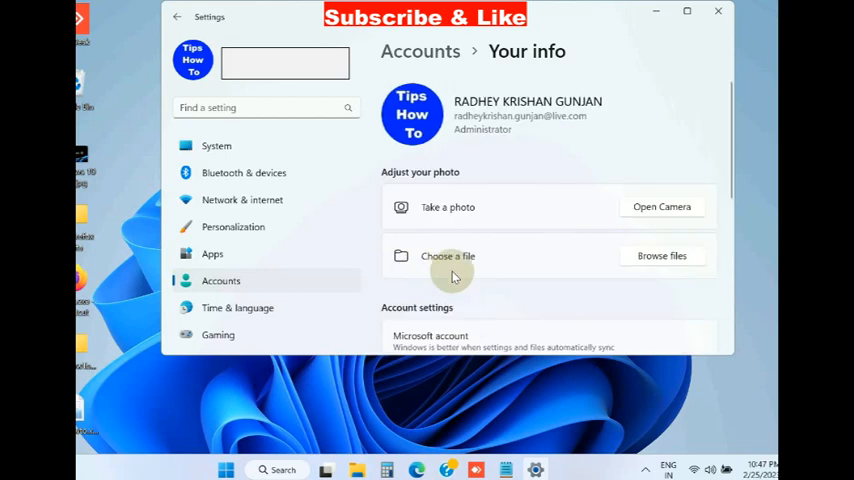
scroll(down, 3)
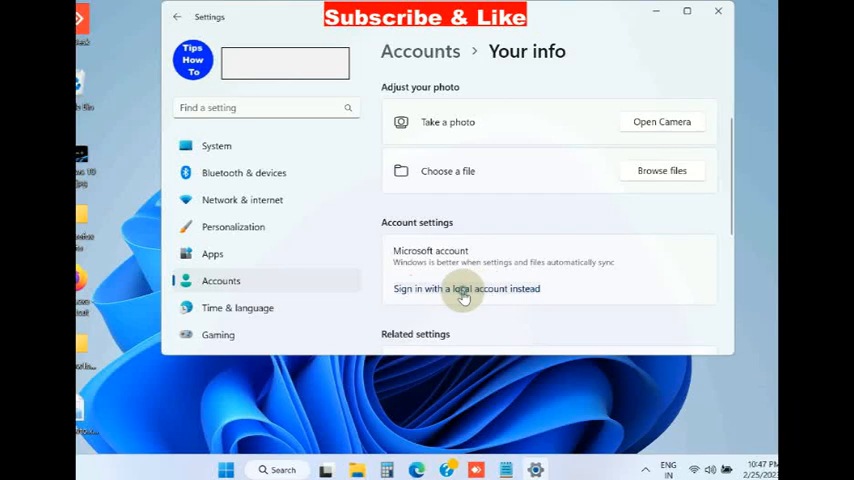
Step: Choose 'Sign in with a local account instead' and continue to the Windows Security PIN prompt
click(464, 288)
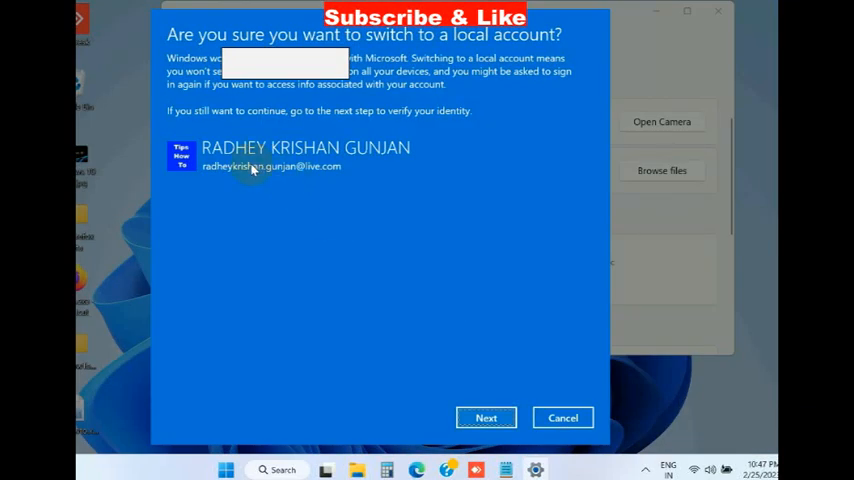
mouse_move(473, 180)
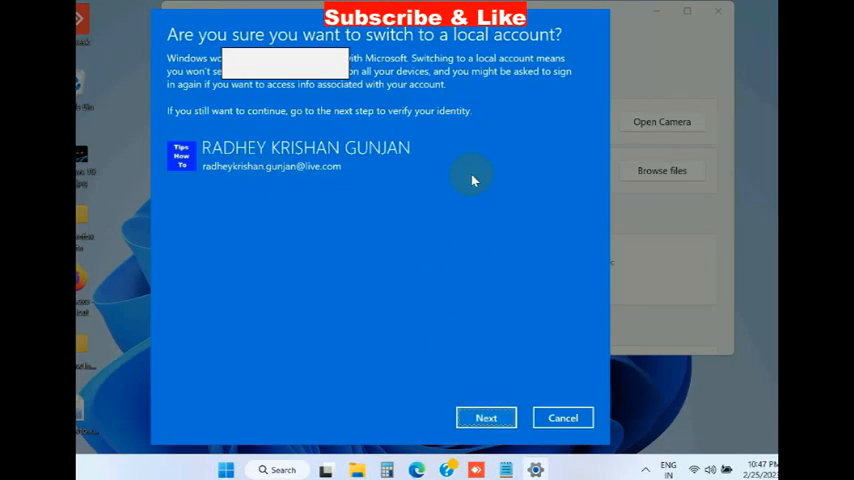
mouse_move(527, 48)
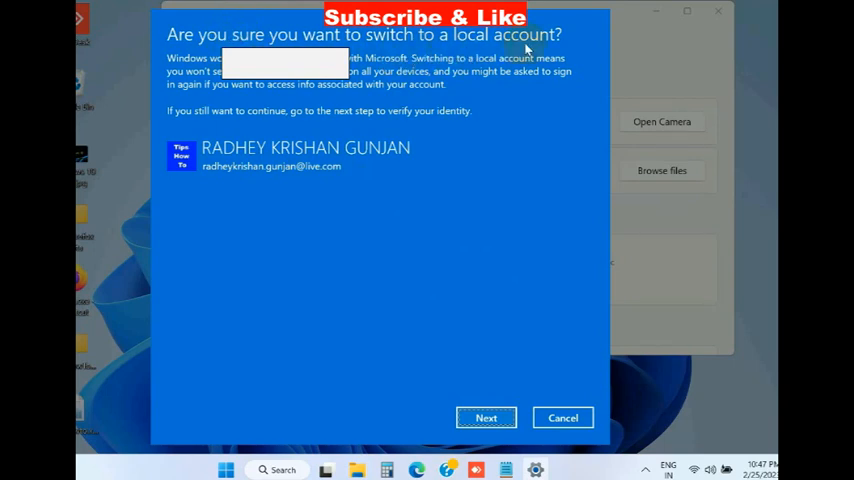
click(486, 417)
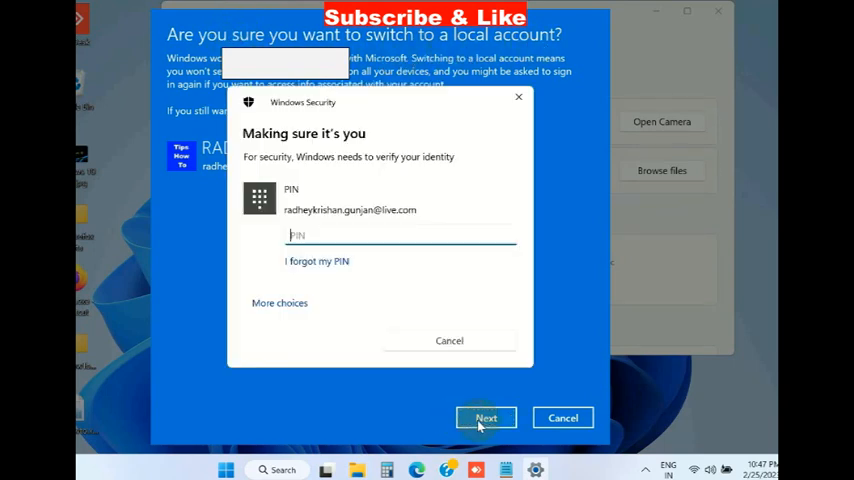
mouse_move(322, 264)
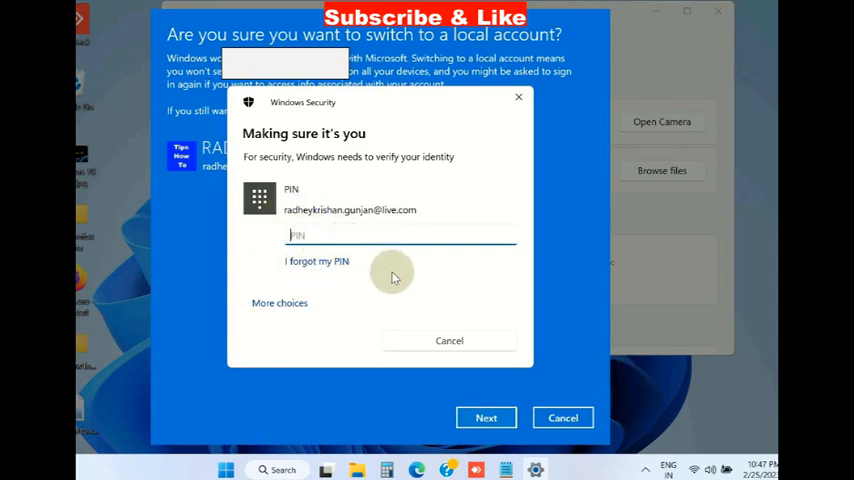
mouse_move(368, 295)
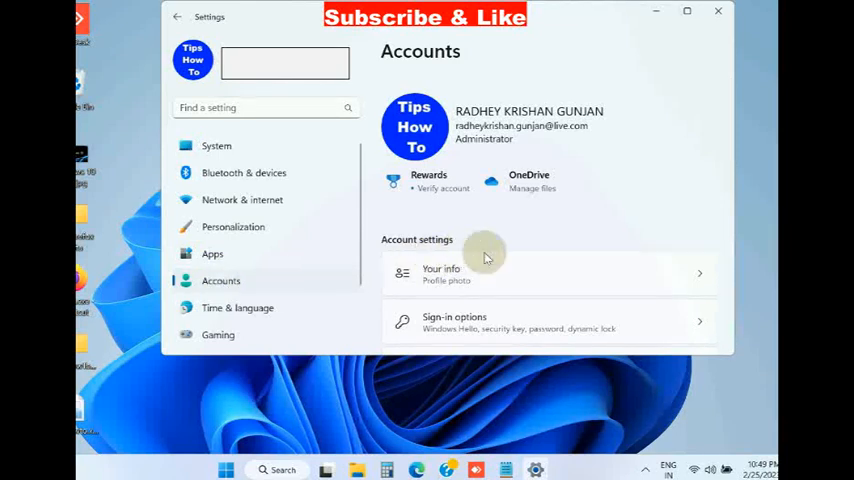
Step: Under Accounts > Email & accounts, expand the live.com account and open Manage
scroll(down, 3)
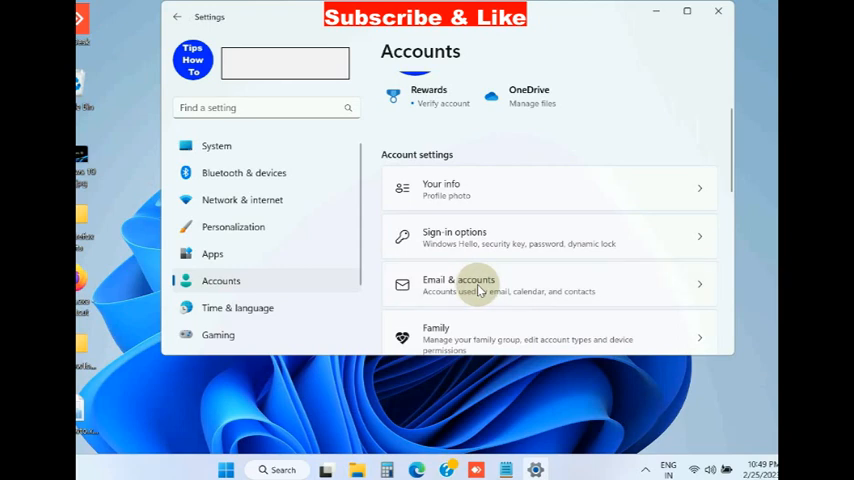
click(477, 284)
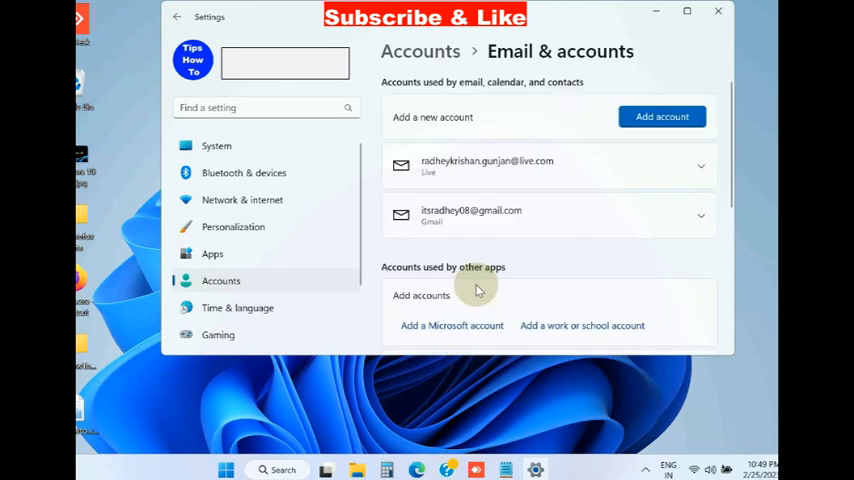
mouse_move(472, 281)
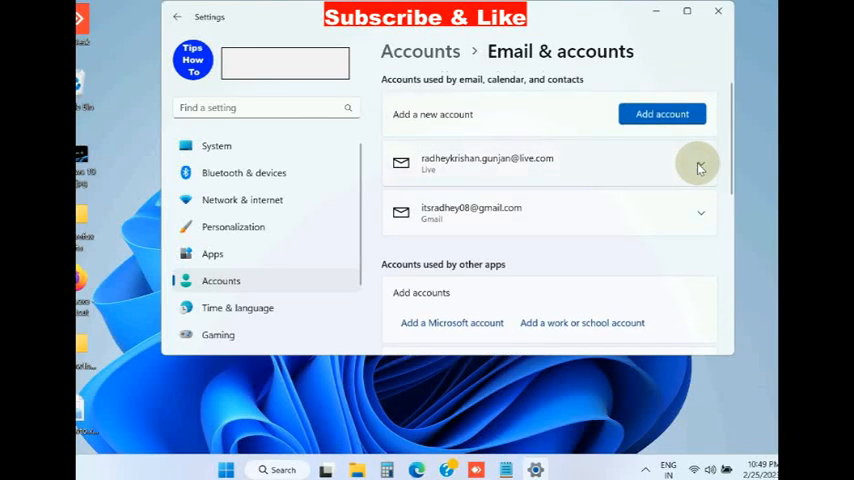
click(698, 163)
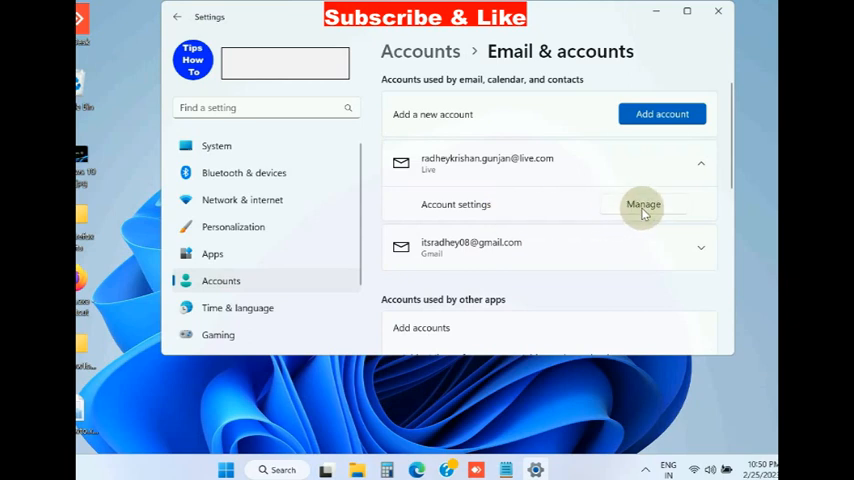
click(643, 204)
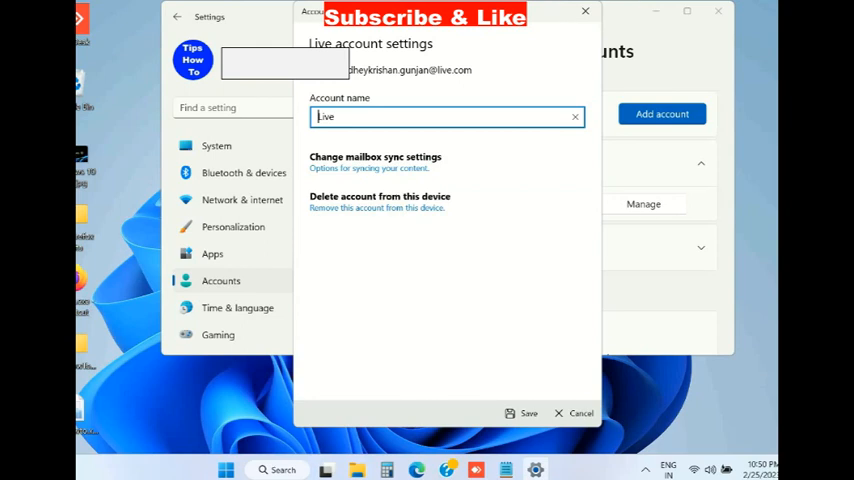
mouse_move(373, 205)
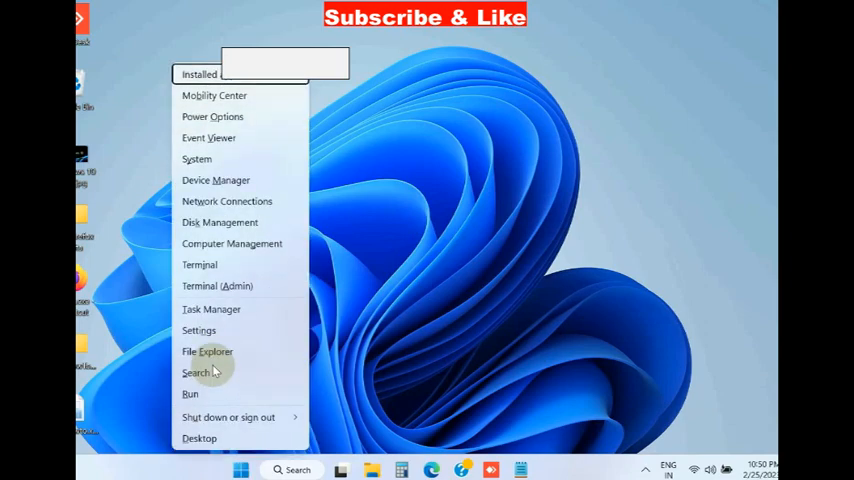
Step: Open Settings > Accounts and go to the 'Access work or school' page
click(198, 330)
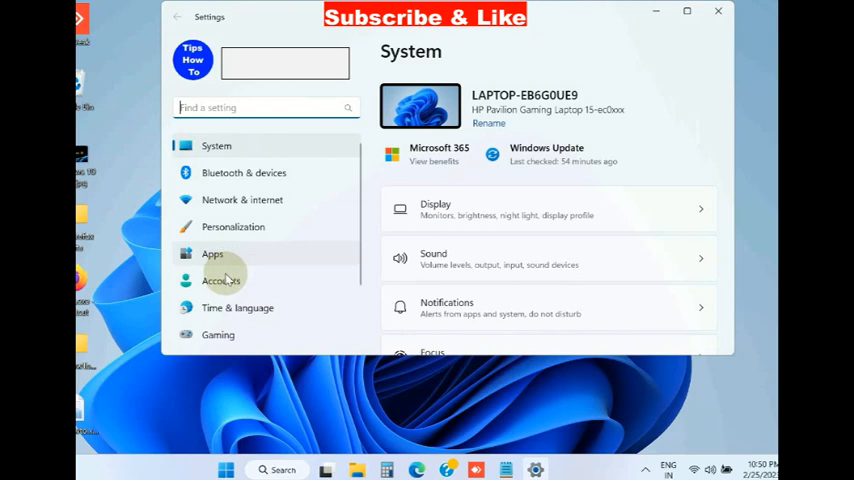
click(220, 281)
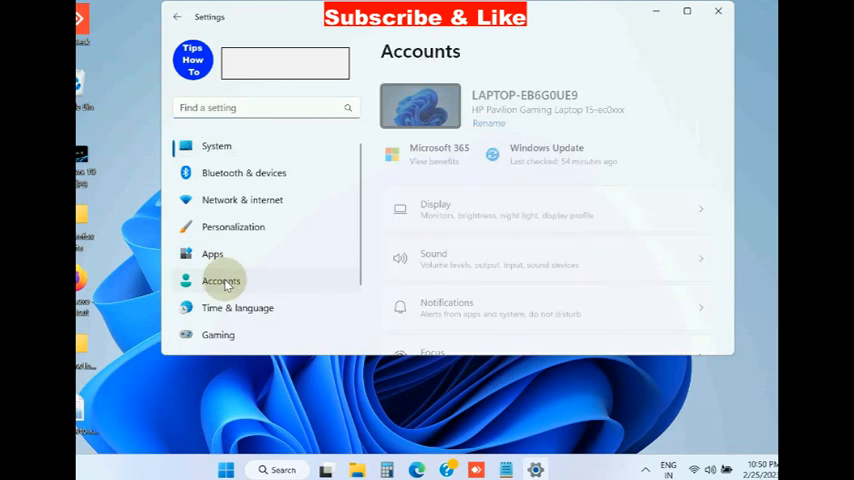
click(221, 281)
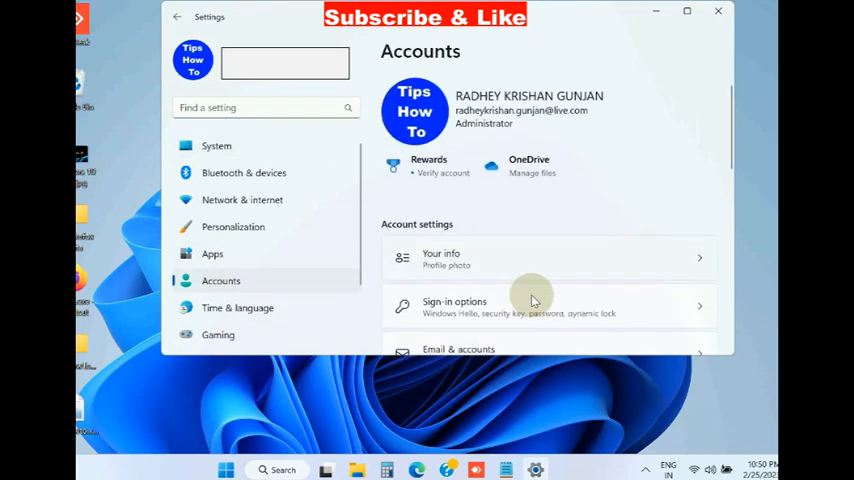
scroll(down, 3)
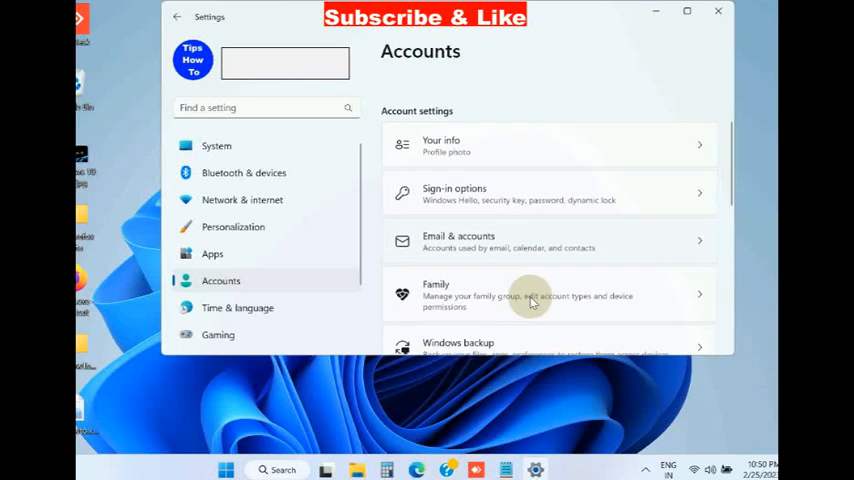
scroll(down, 3)
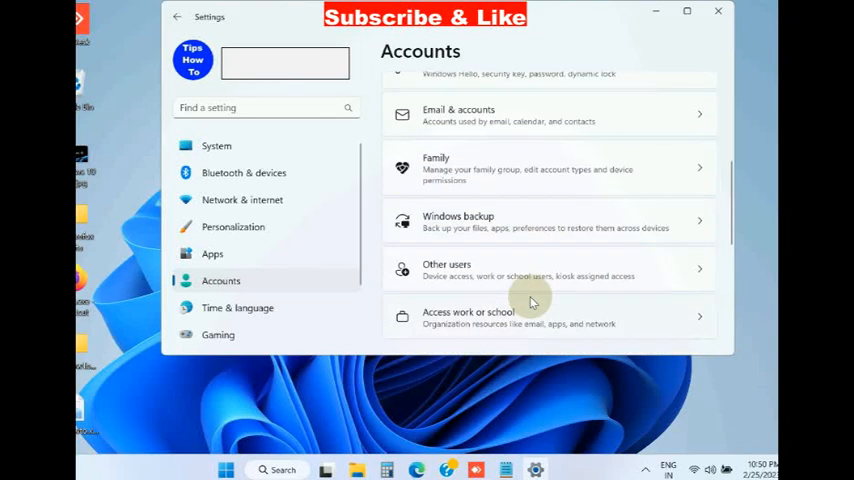
mouse_move(555, 322)
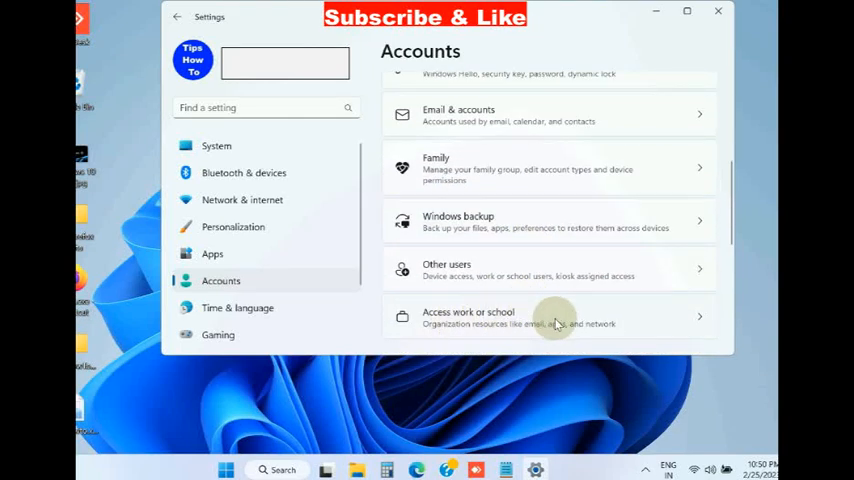
click(548, 317)
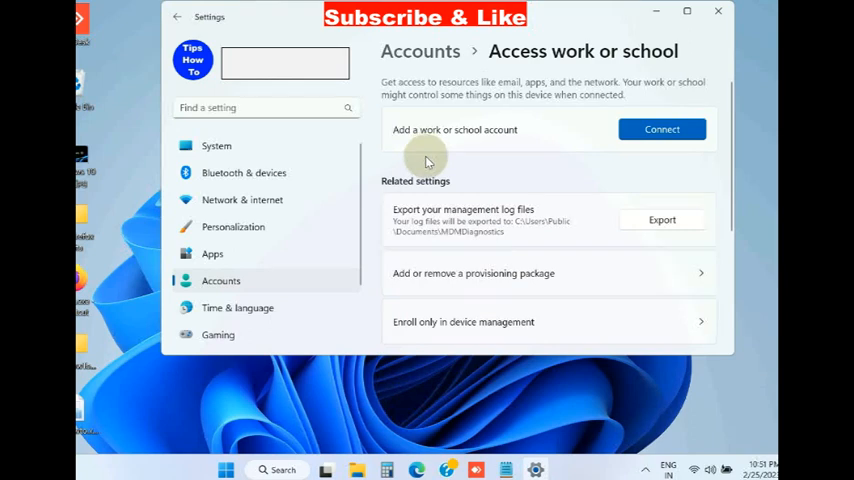
mouse_move(423, 140)
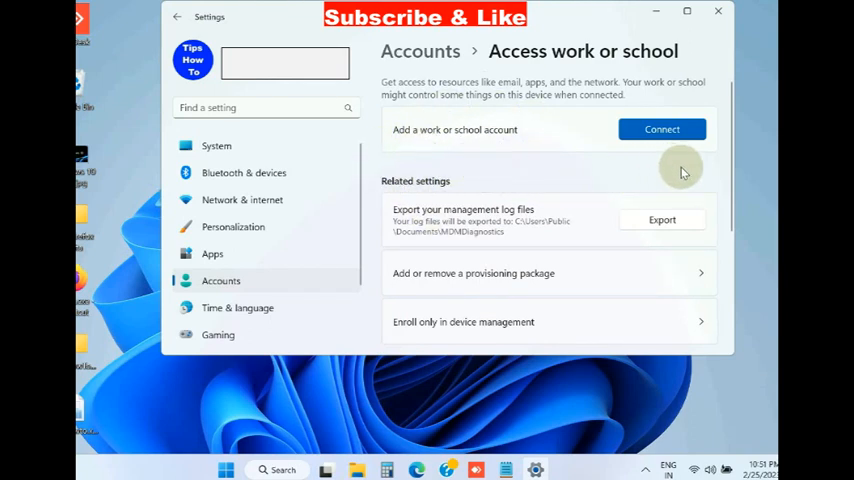
mouse_move(668, 190)
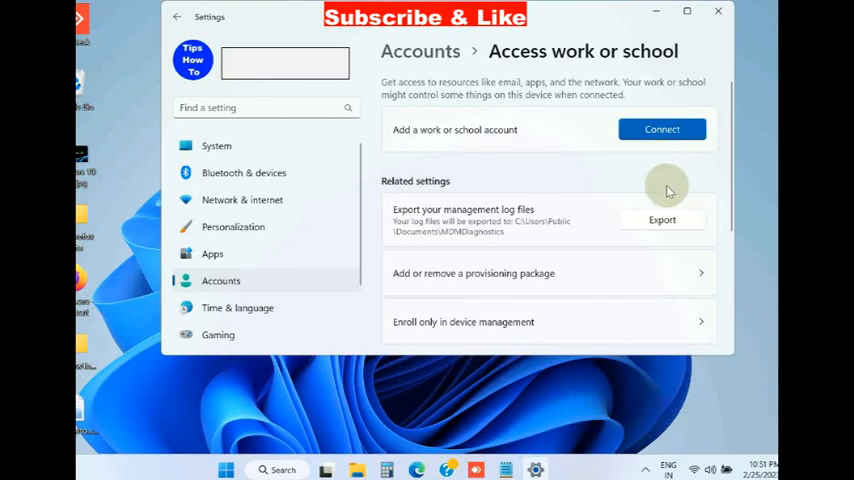